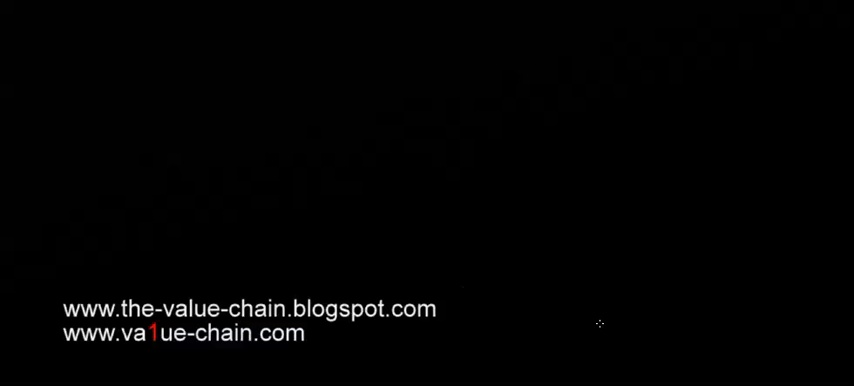
pyautogui.moveTo(706, 23)
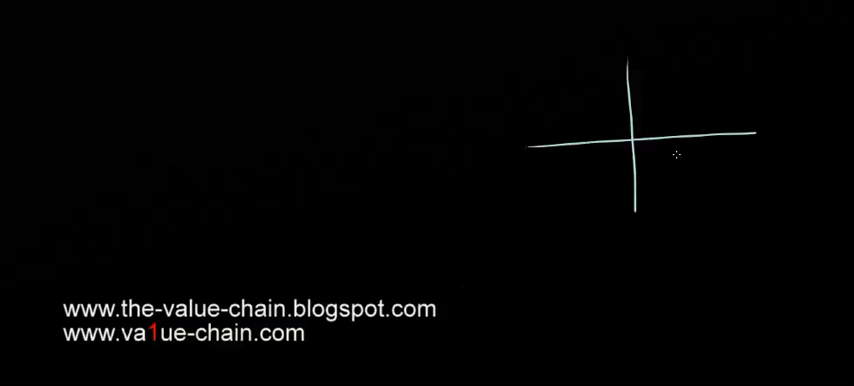
pyautogui.moveTo(556, 87)
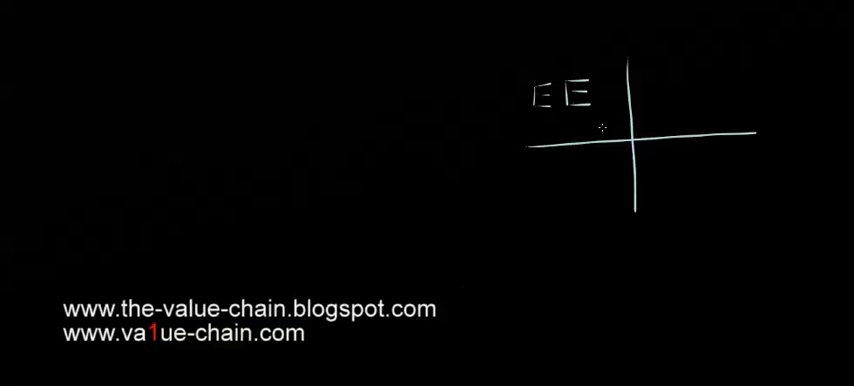
pyautogui.moveTo(590, 125)
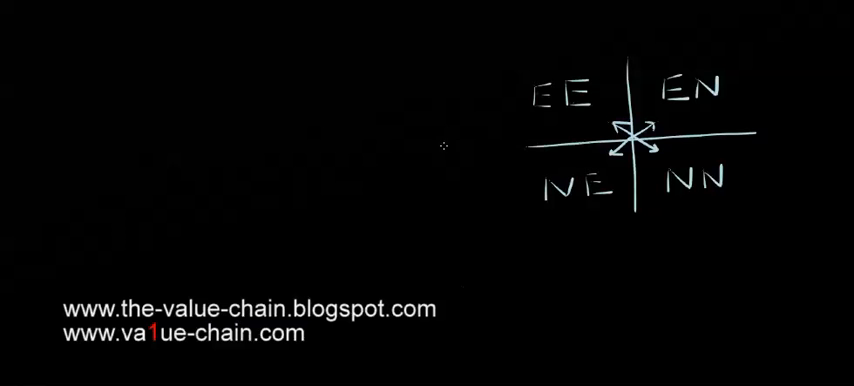
pyautogui.moveTo(160, 218)
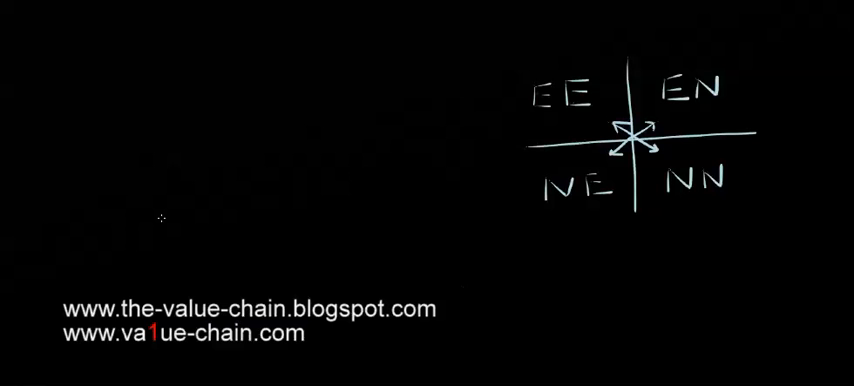
pyautogui.moveTo(20, 147)
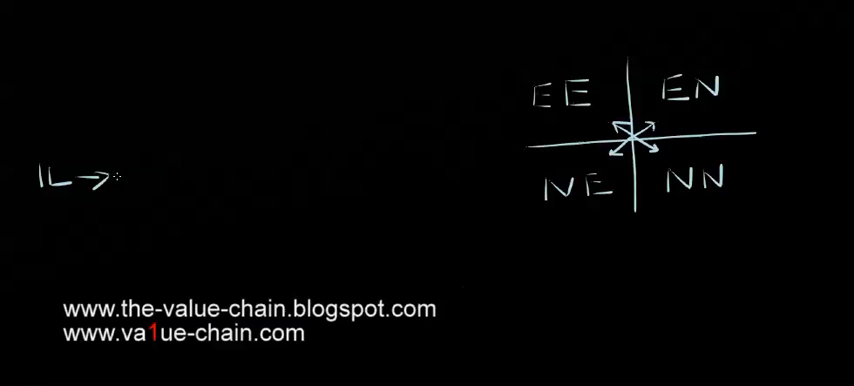
pyautogui.write('OPs→OL→S')
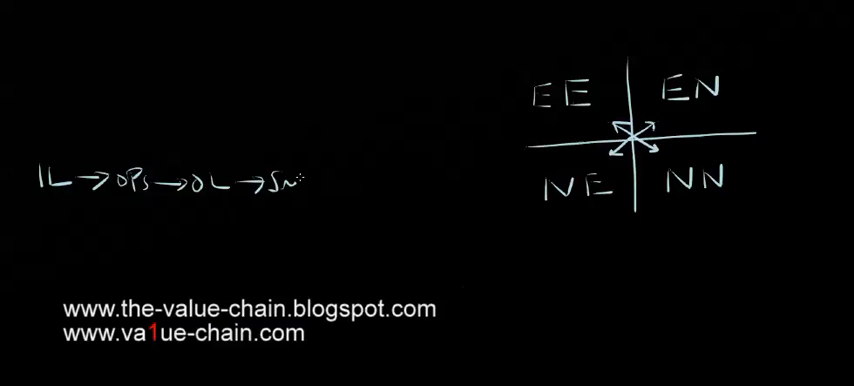
pyautogui.write('N→Mj')
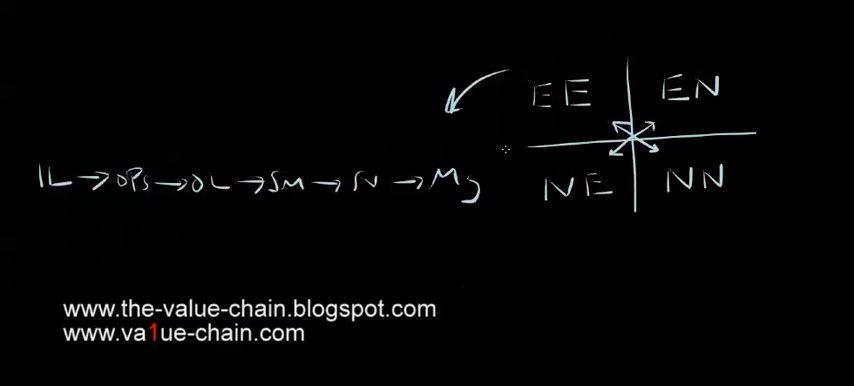
pyautogui.moveTo(421, 217)
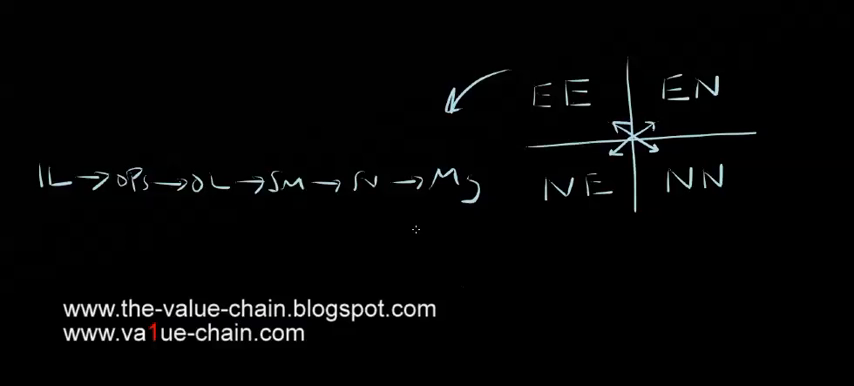
pyautogui.moveTo(447, 203)
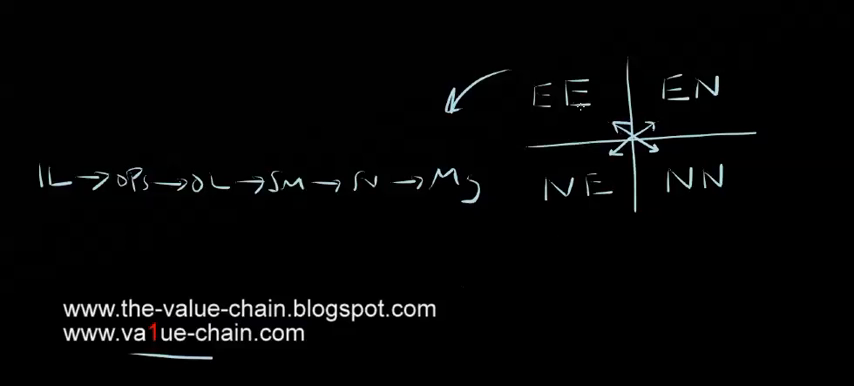
pyautogui.moveTo(551, 238)
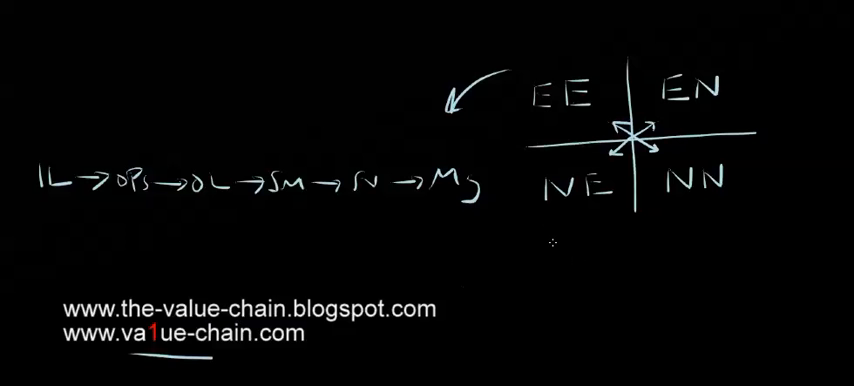